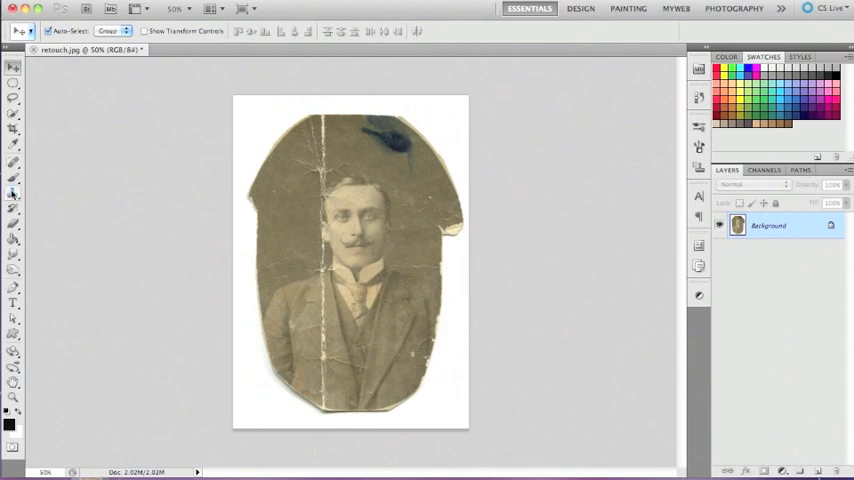
Browse the Spot Healing tool variants, then select the Clone Stamp tool.
click(13, 164)
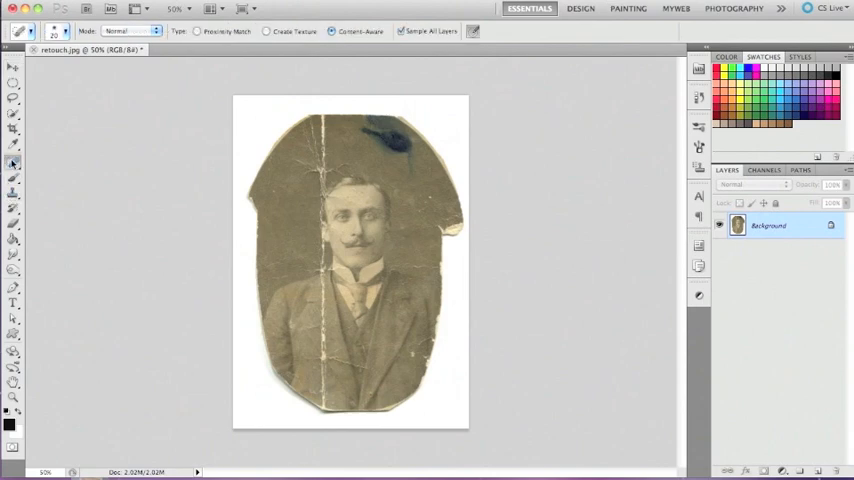
click(13, 162)
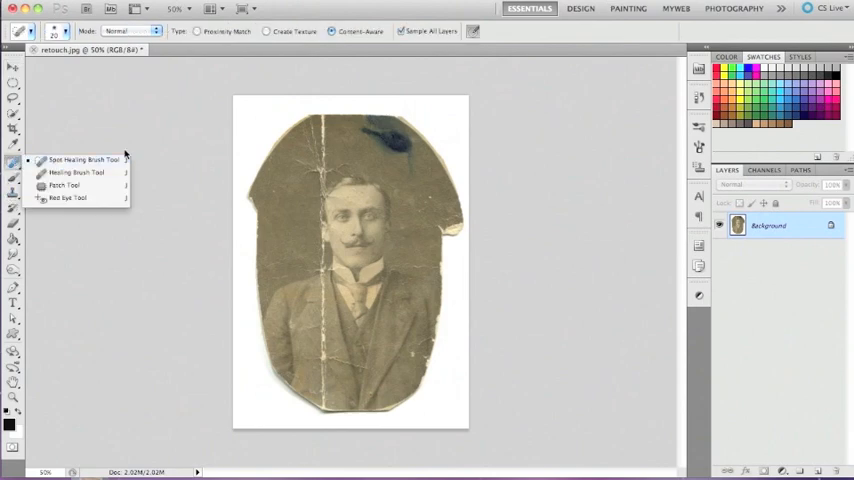
click(14, 197)
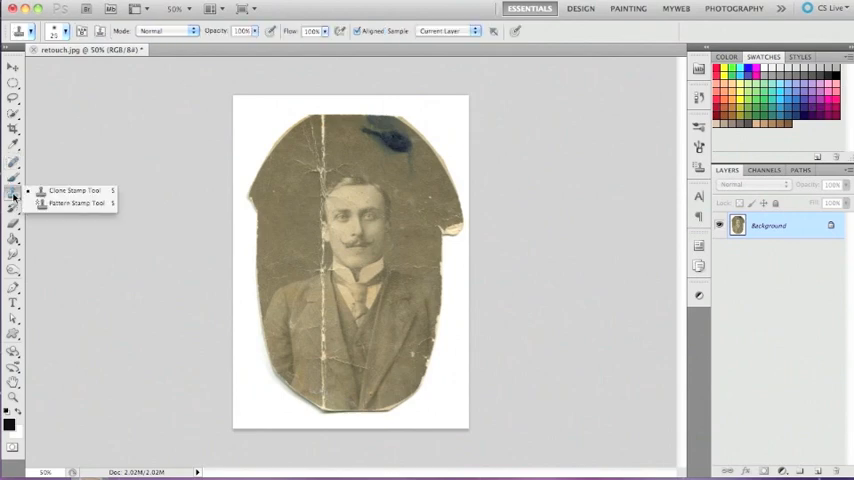
mouse_move(140, 110)
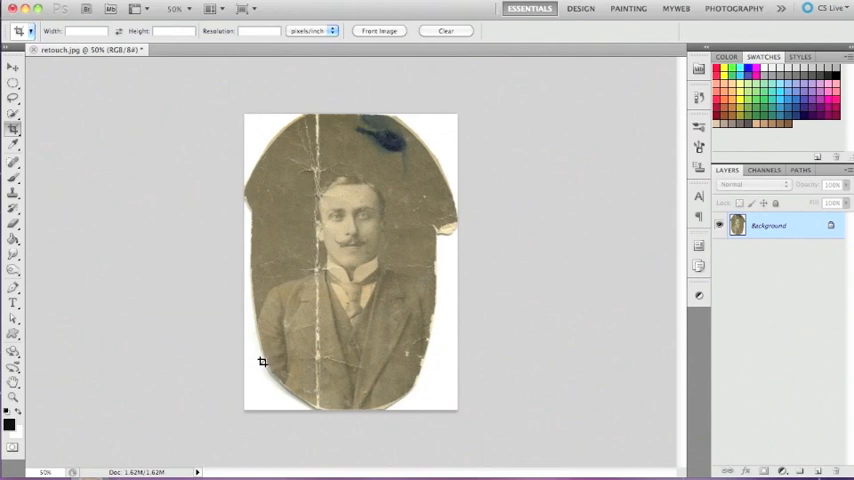
mouse_move(442, 389)
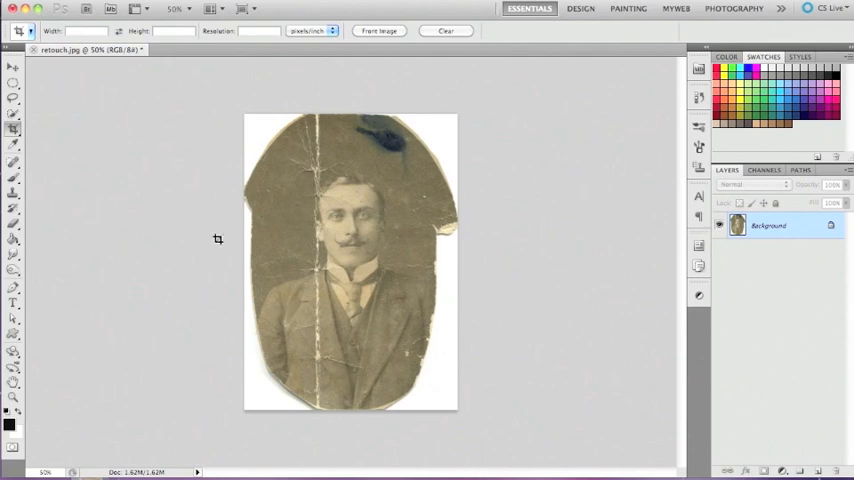
mouse_move(462, 312)
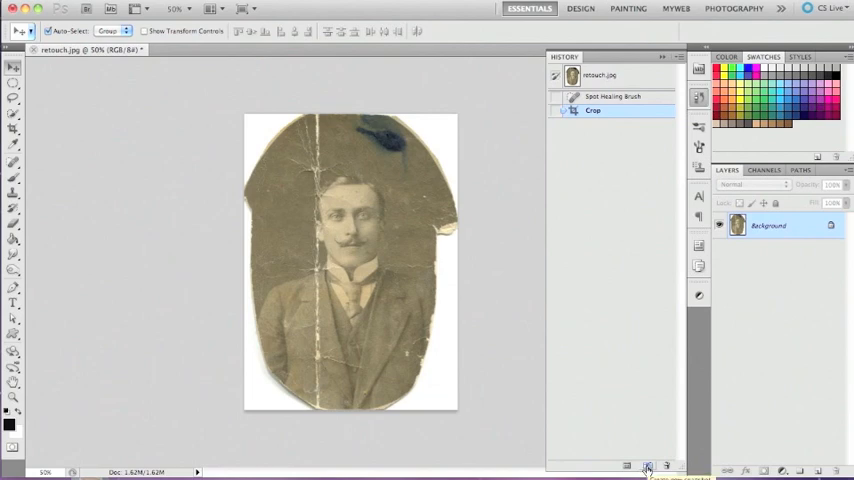
Create a new history snapshot of the cropped state and rename it 'Cropped'.
click(646, 467)
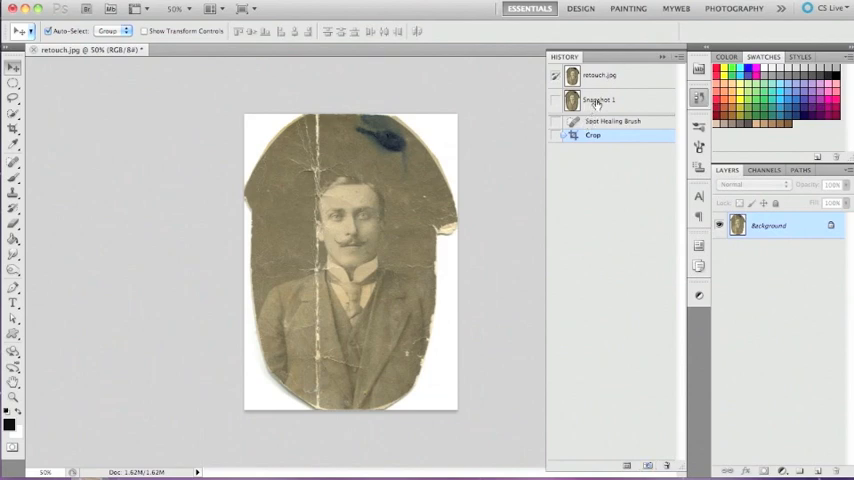
click(598, 99)
text(Cropped)
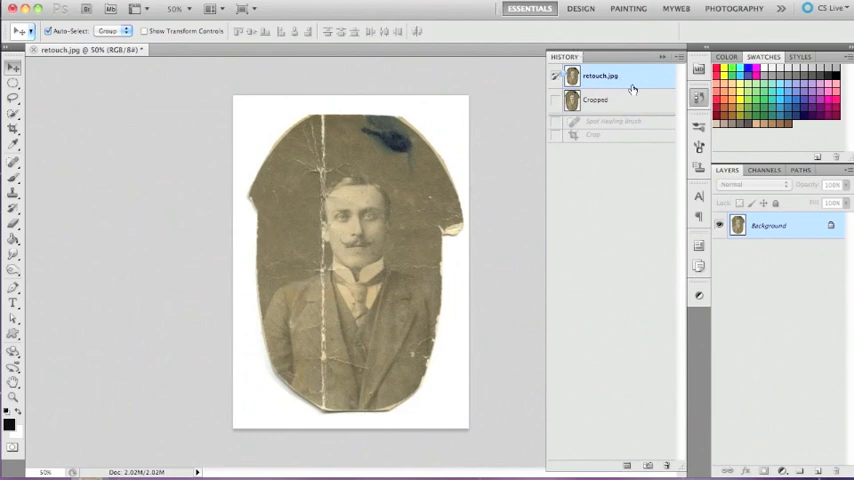
mouse_move(617, 241)
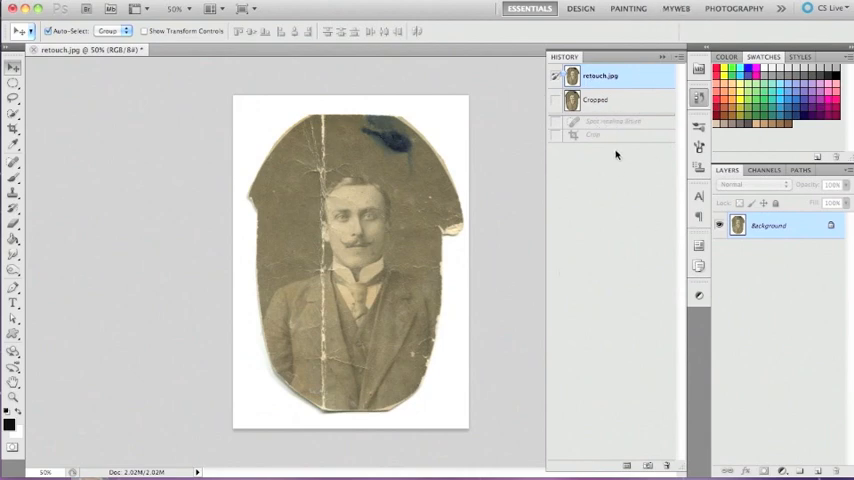
mouse_move(641, 112)
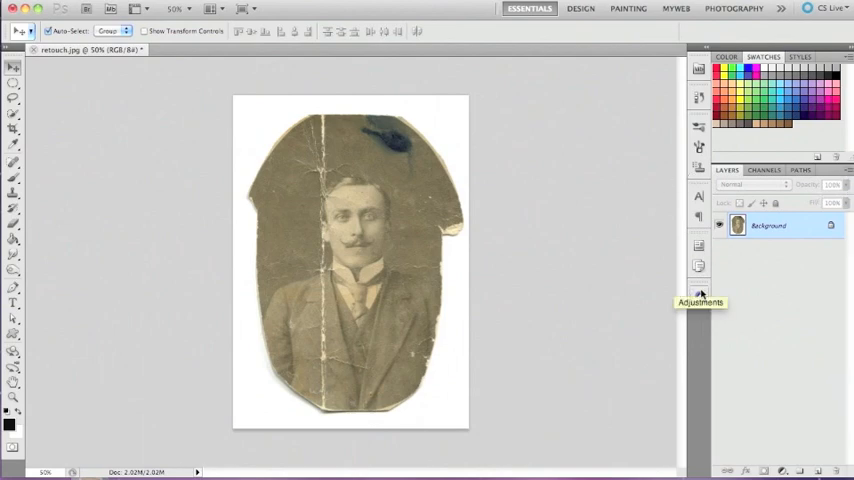
mouse_move(780, 232)
text(retouch)
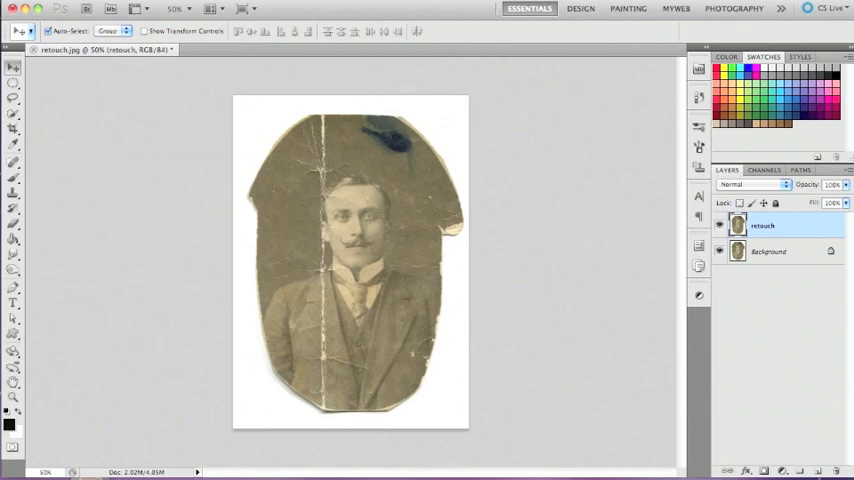
mouse_move(289, 150)
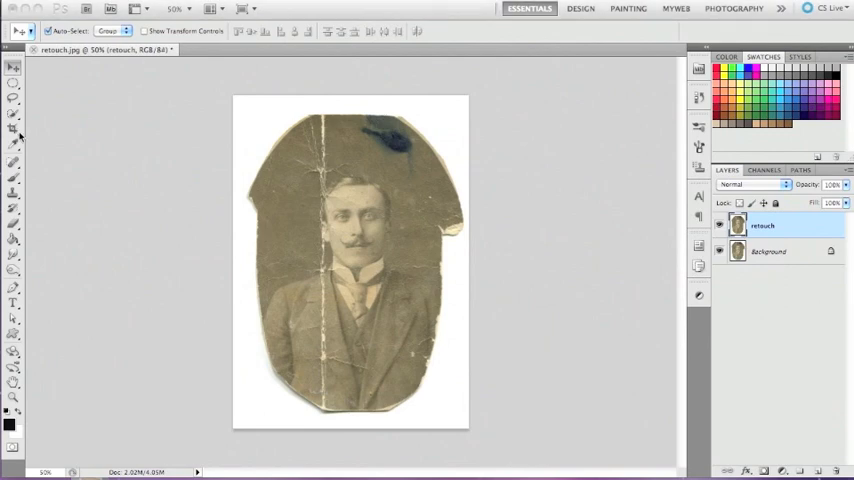
mouse_move(25, 108)
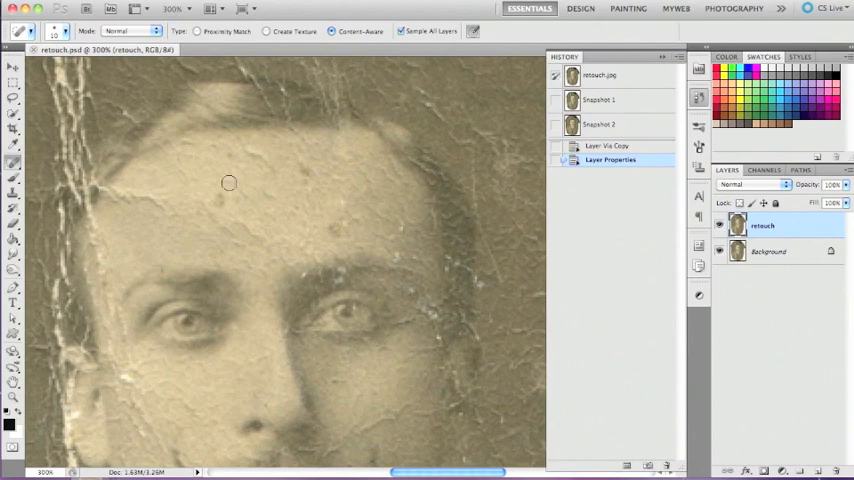
mouse_move(376, 279)
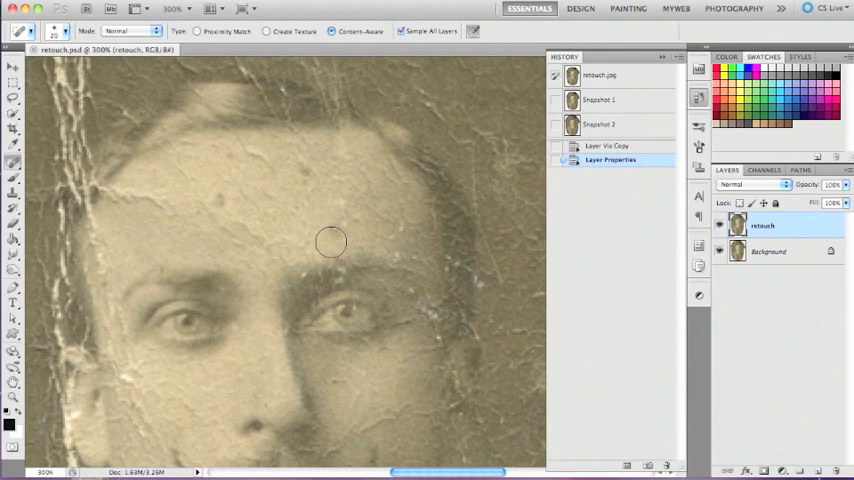
mouse_move(309, 215)
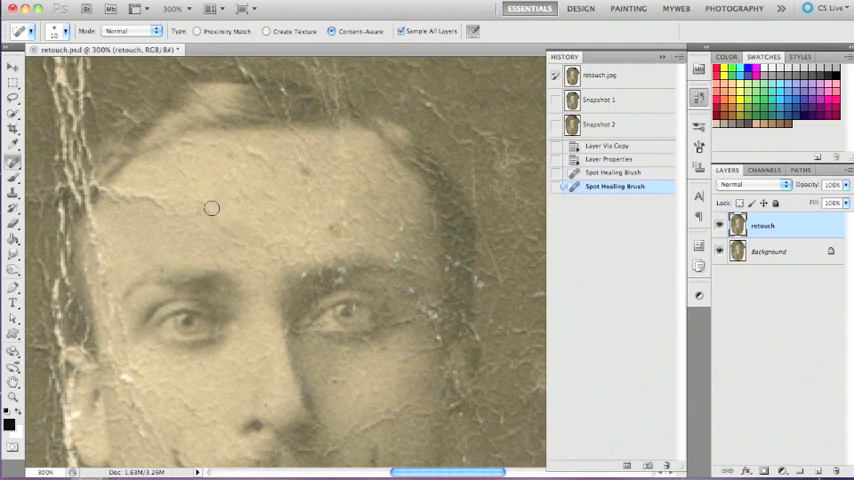
Spot-heal a forehead blemish, the left forehead crease and a central forehead spot.
click(239, 244)
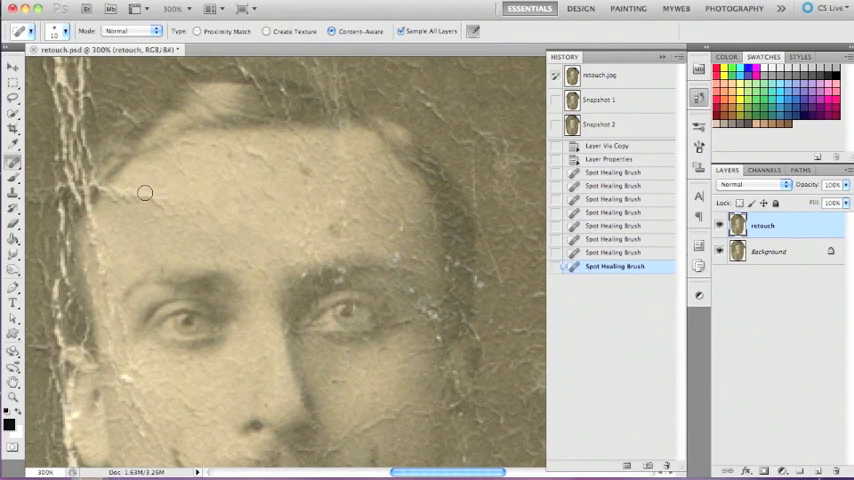
drag(145, 192, 210, 210)
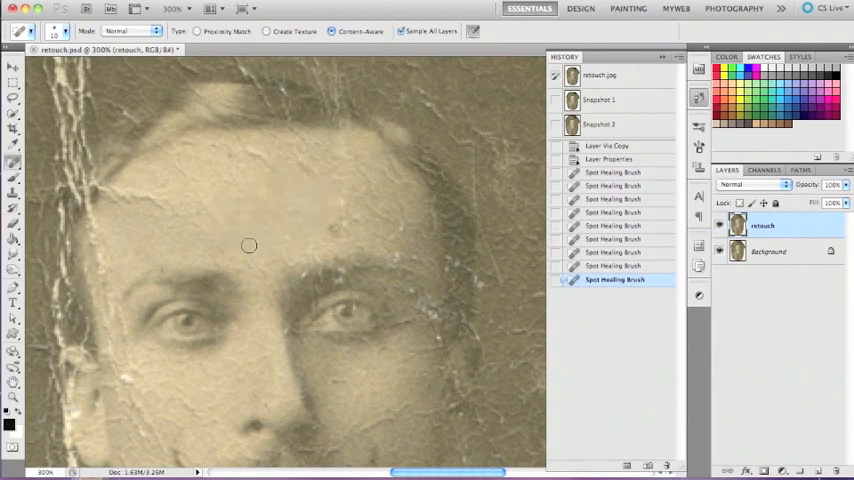
mouse_move(324, 197)
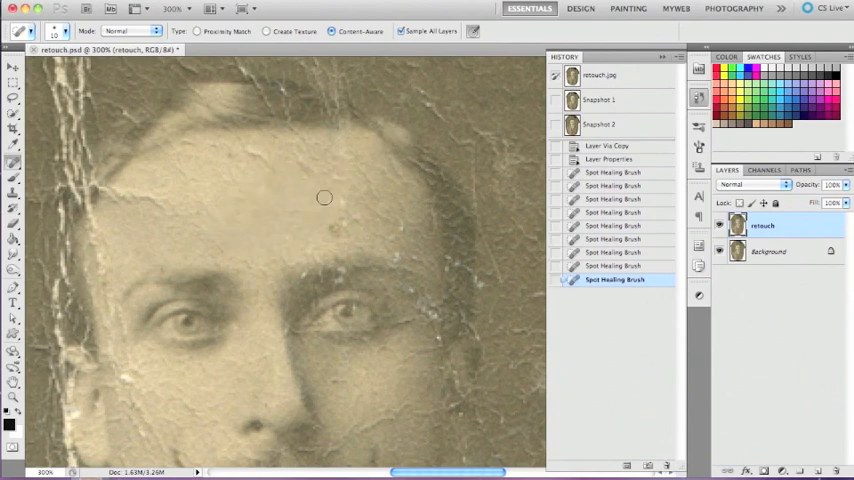
click(324, 197)
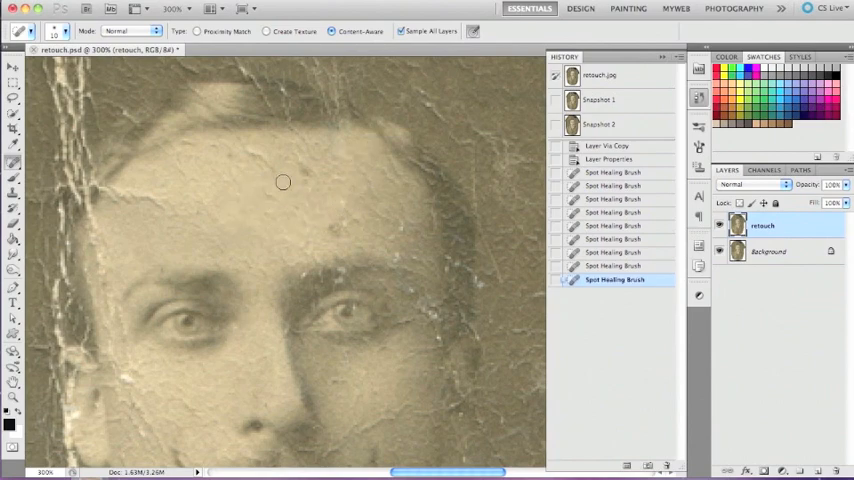
Spot-heal the upper forehead spot, marks above the brows, and the hairline crease.
click(310, 176)
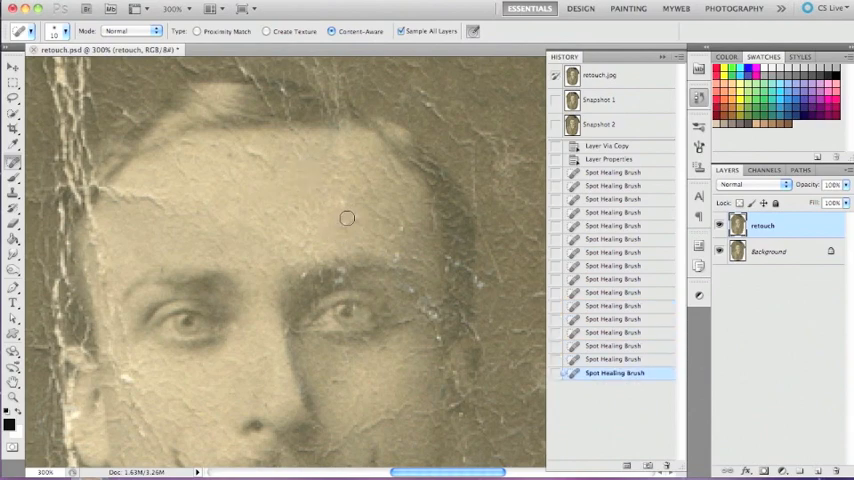
click(307, 249)
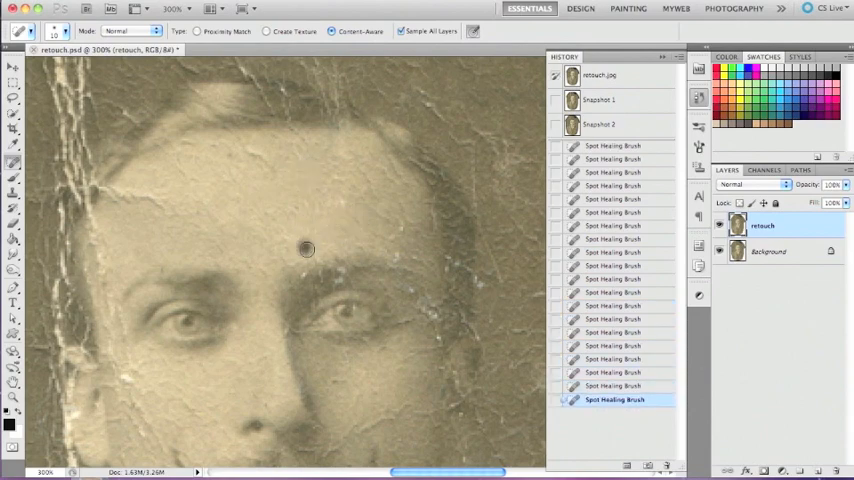
click(307, 249)
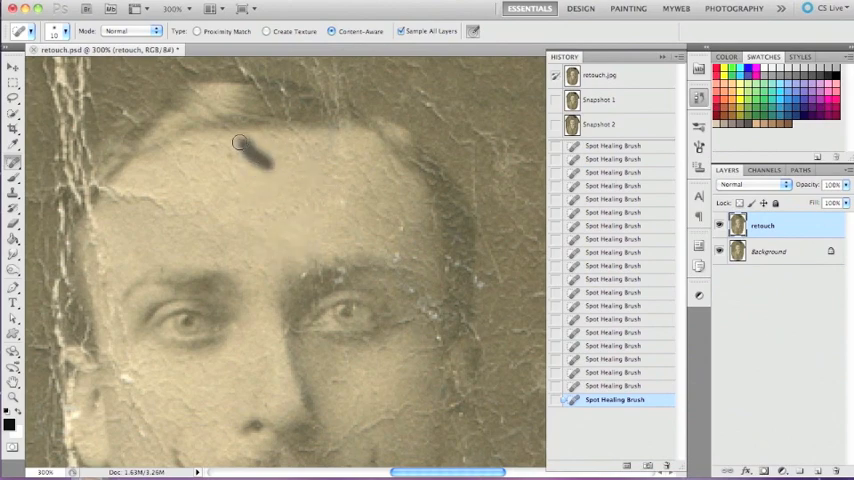
click(240, 143)
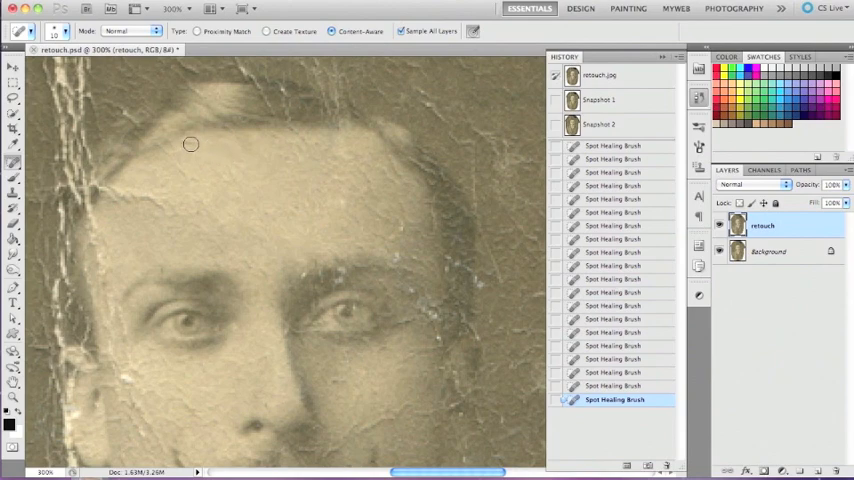
mouse_move(168, 205)
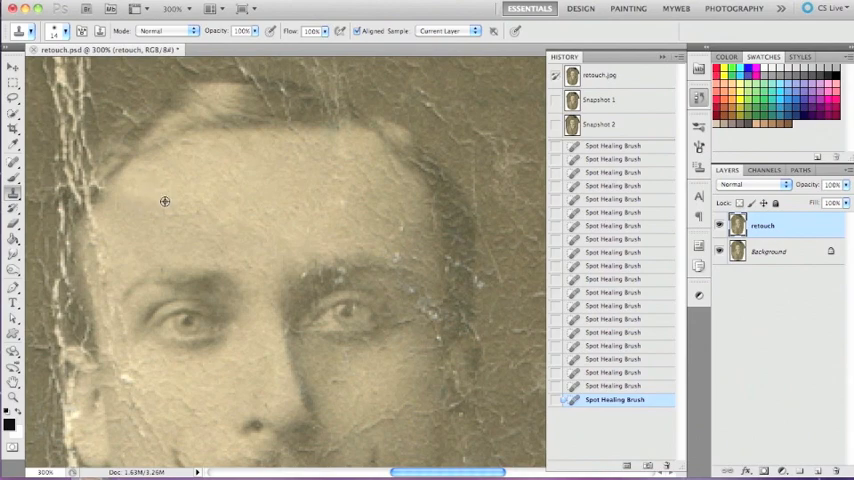
mouse_move(177, 183)
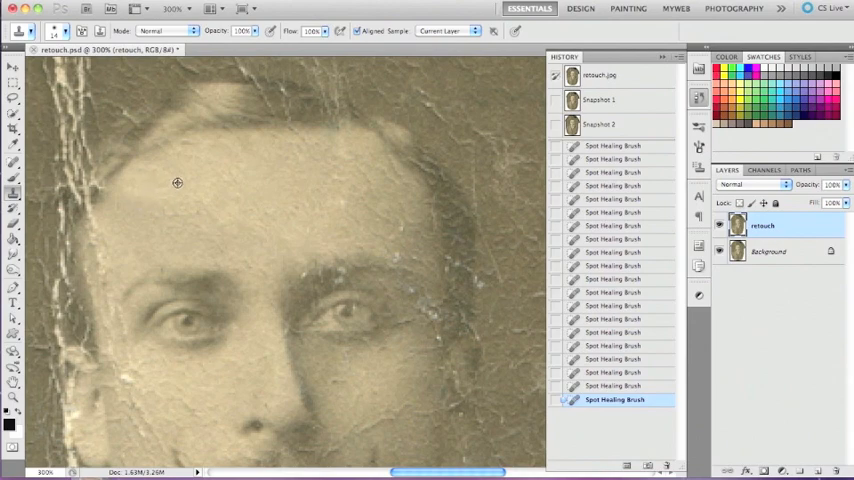
mouse_move(107, 197)
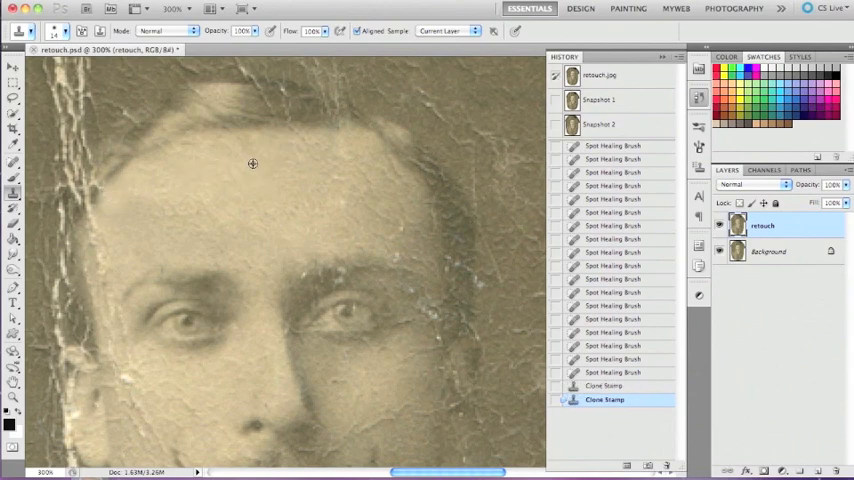
Clone clean skin over a forehead crack, then return to the Spot Healing Brush.
click(313, 173)
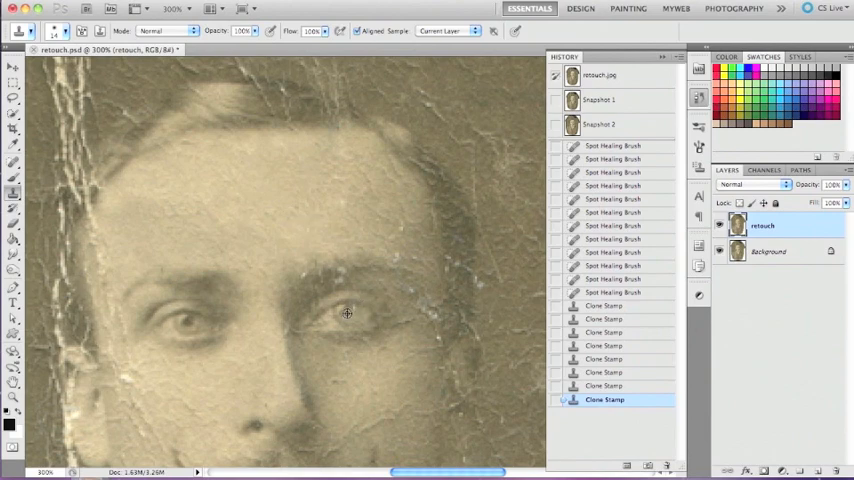
mouse_move(255, 230)
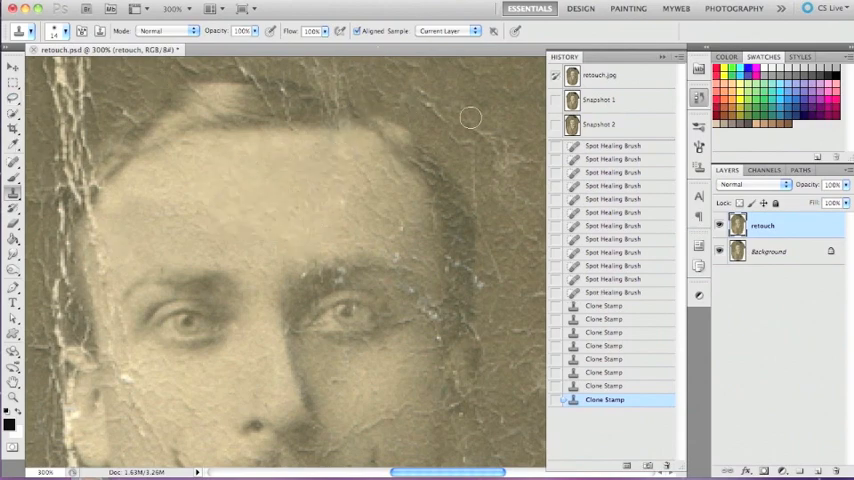
click(140, 184)
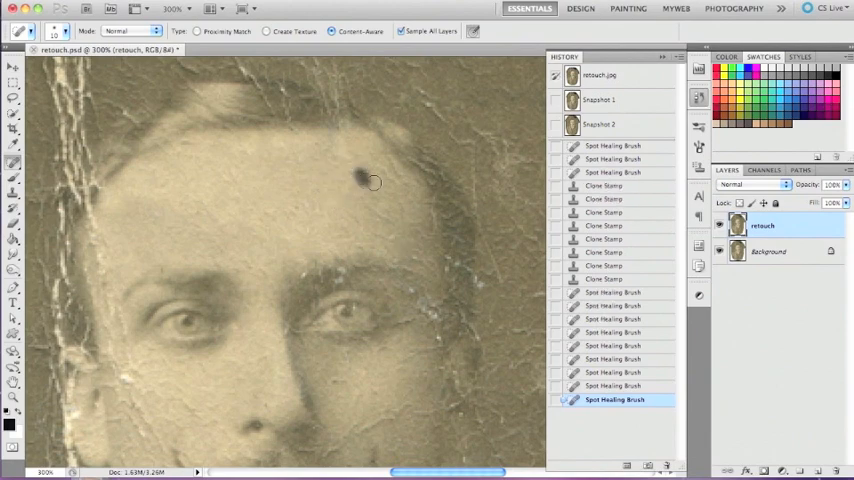
Spot-heal a small speck on the forehead and another in the background.
click(372, 185)
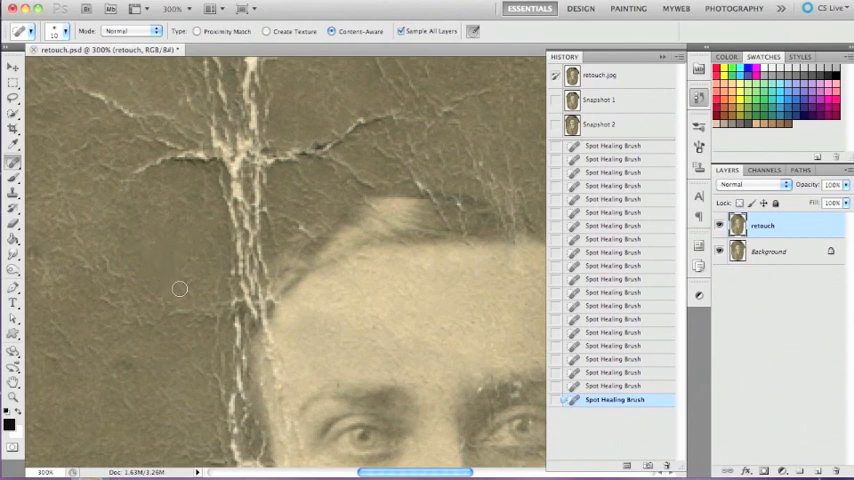
mouse_move(187, 262)
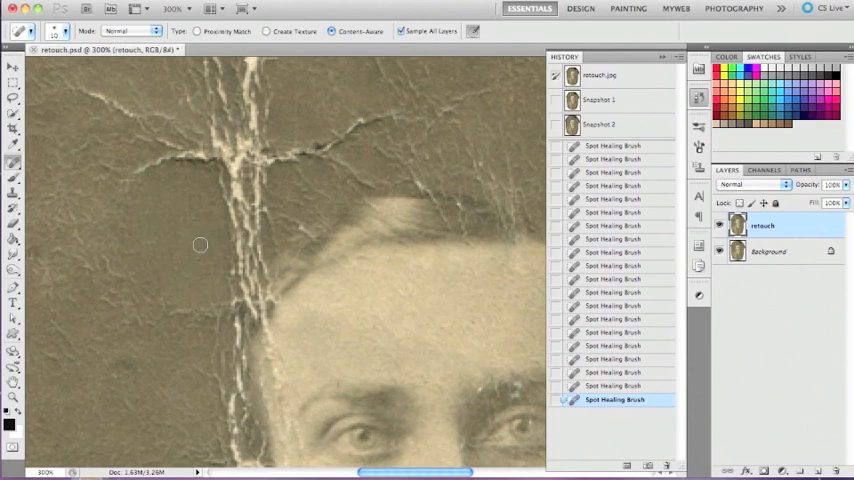
mouse_move(85, 214)
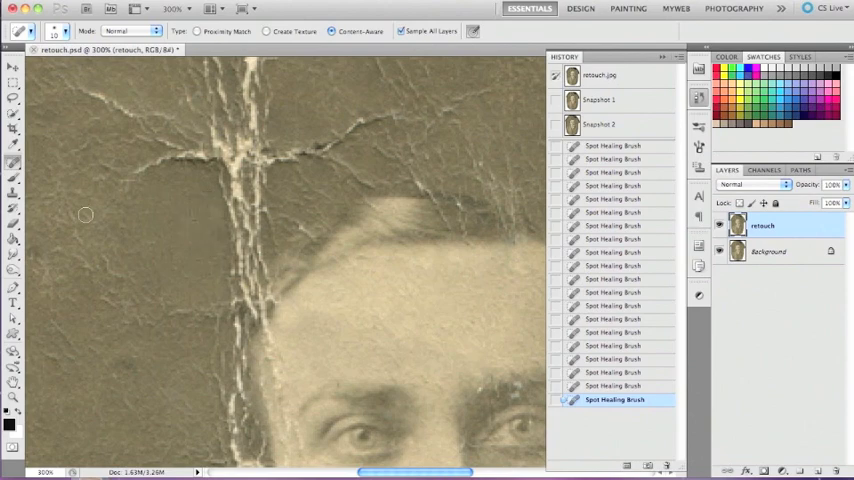
click(200, 218)
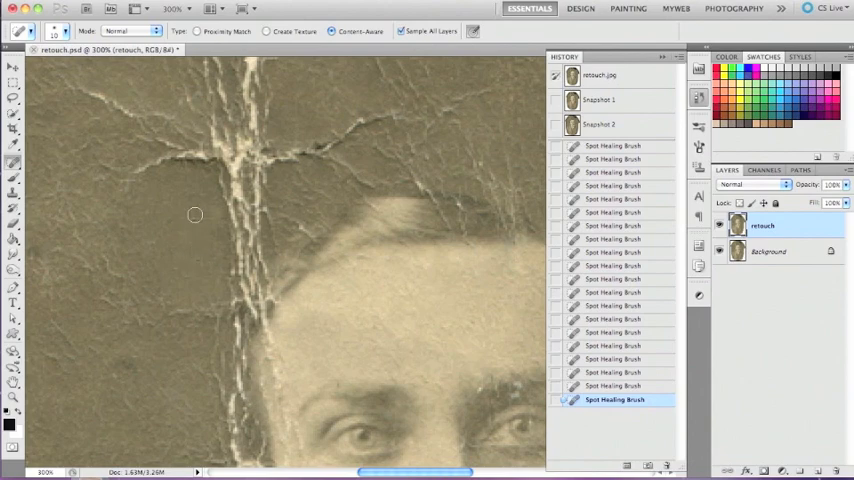
mouse_move(190, 250)
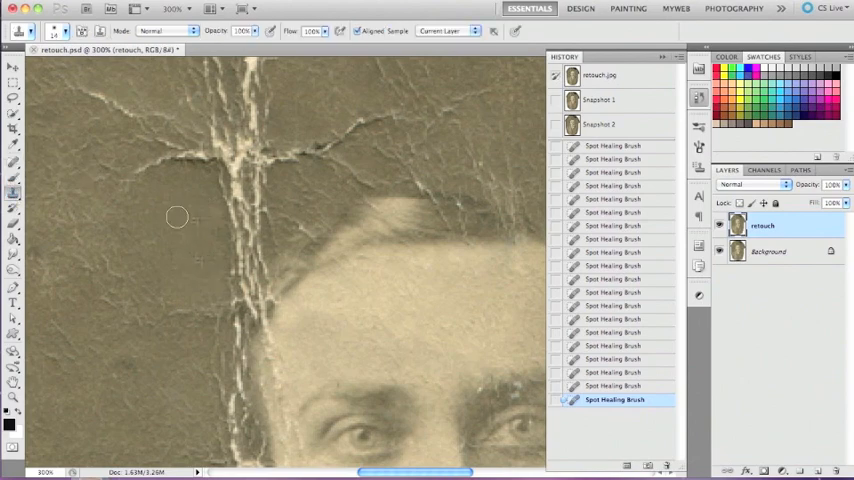
mouse_move(168, 217)
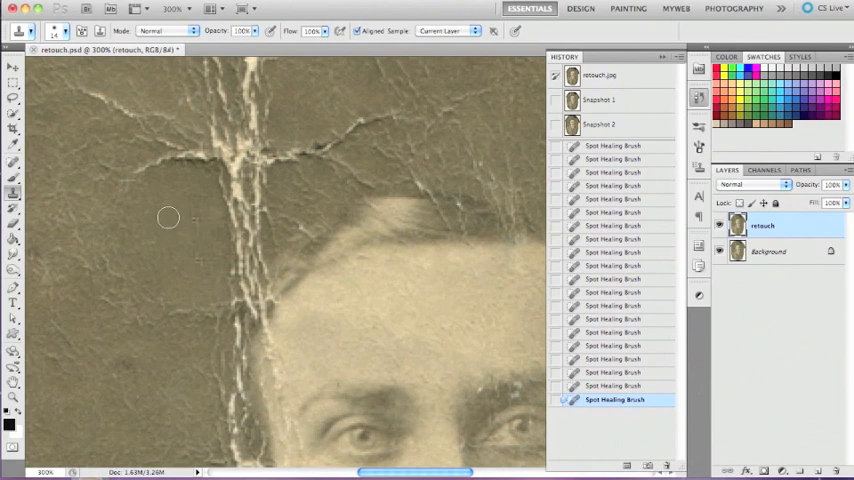
mouse_move(190, 212)
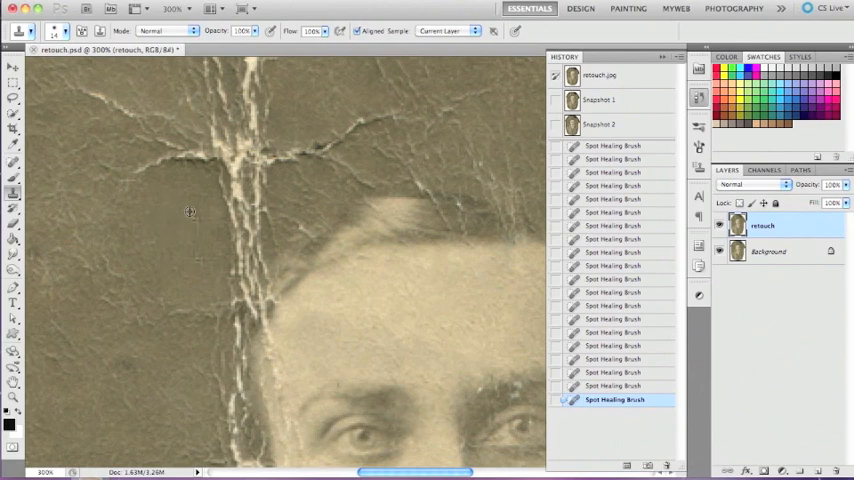
mouse_move(194, 220)
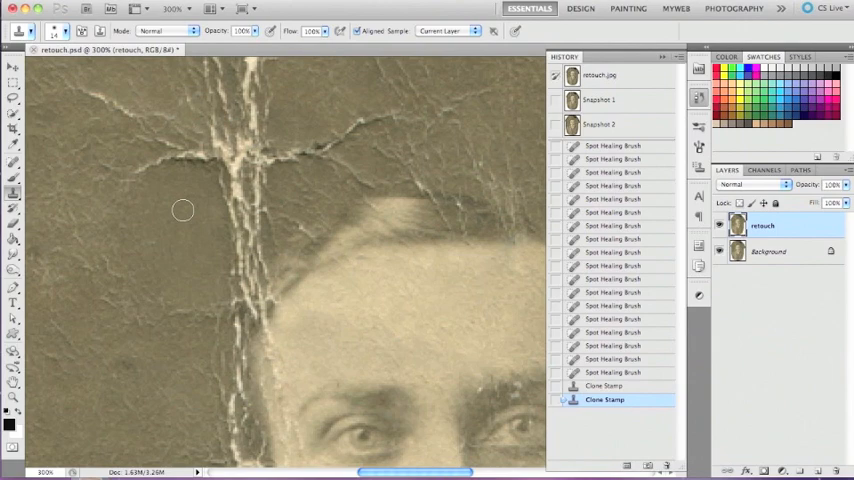
mouse_move(181, 192)
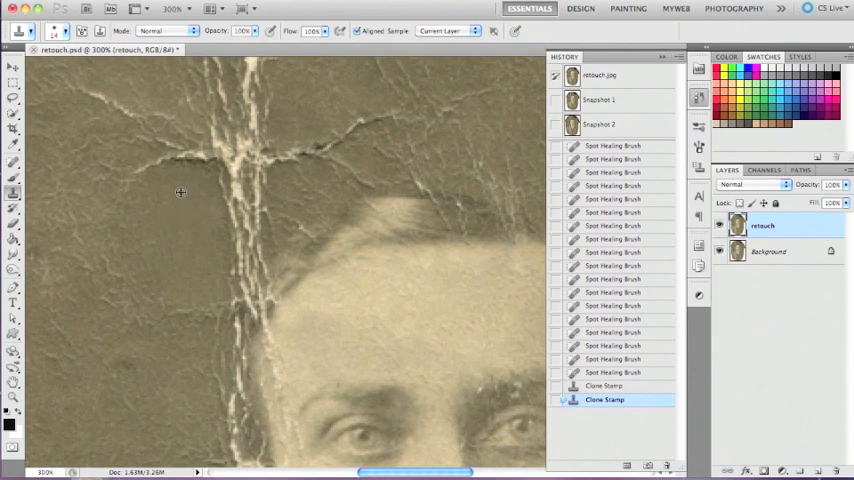
mouse_move(187, 190)
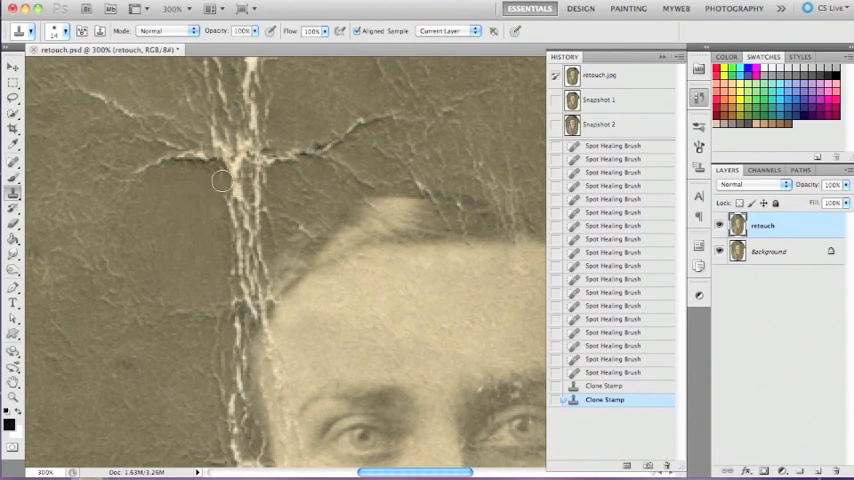
Paint cloned background texture over the vertical crack beside the head.
click(222, 180)
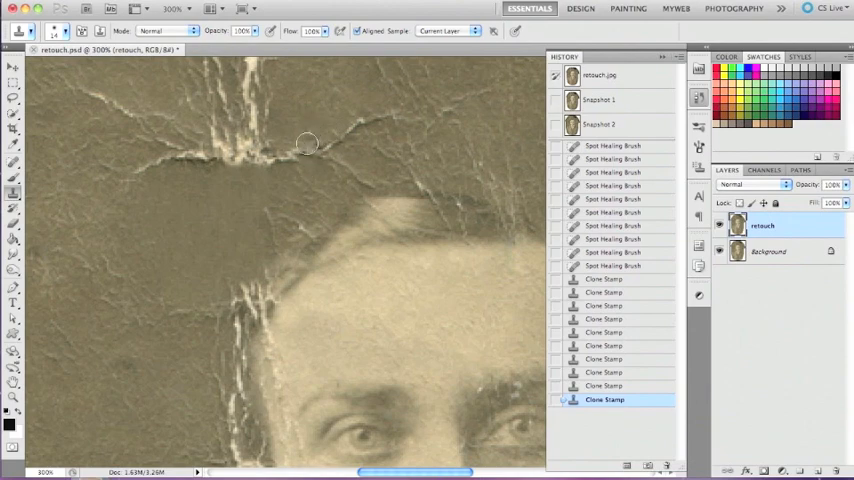
Clone background texture over the crack and the junction of the vertical and horizontal cracks.
drag(307, 145, 245, 303)
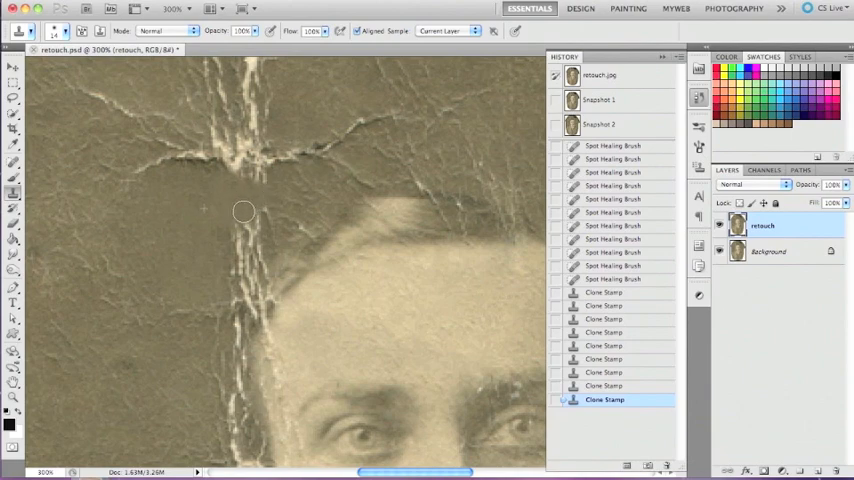
mouse_move(203, 243)
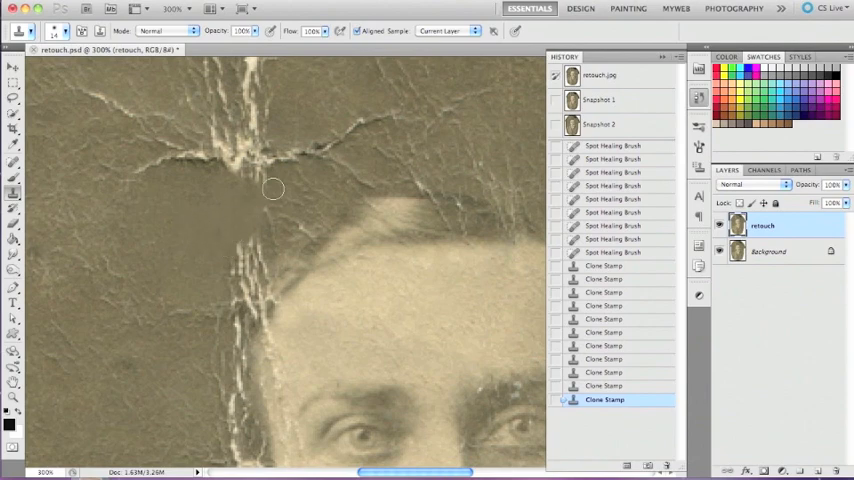
mouse_move(208, 242)
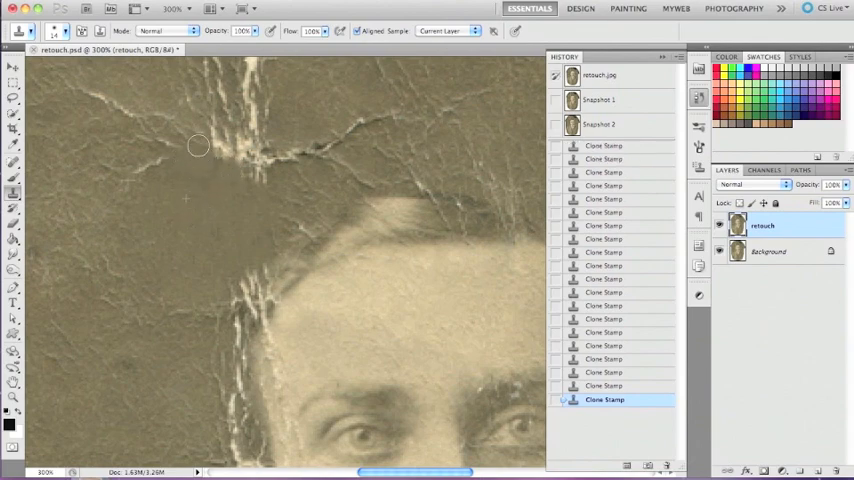
click(198, 150)
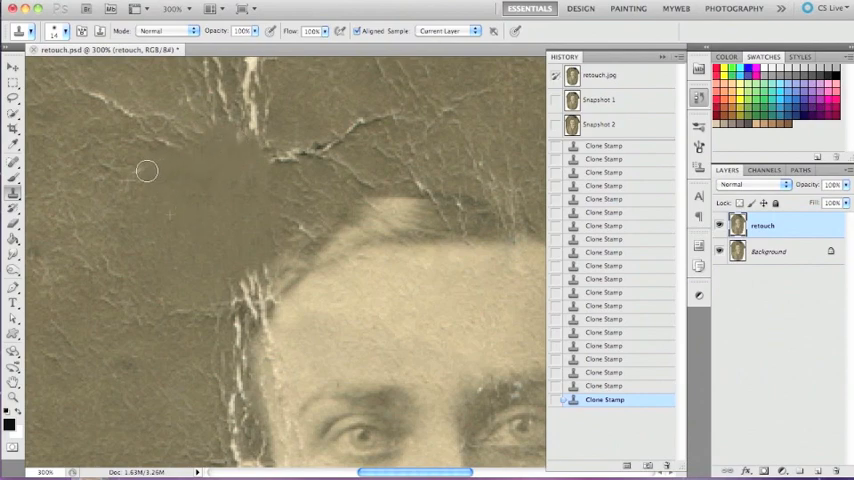
mouse_move(202, 195)
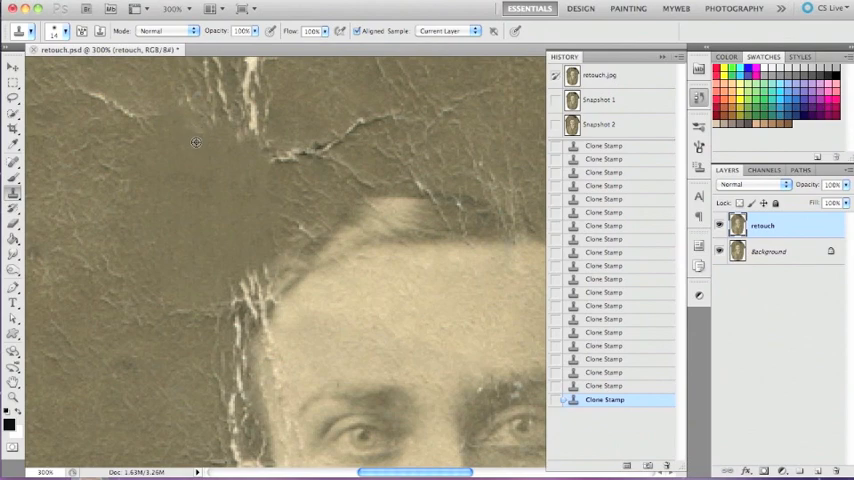
mouse_move(212, 118)
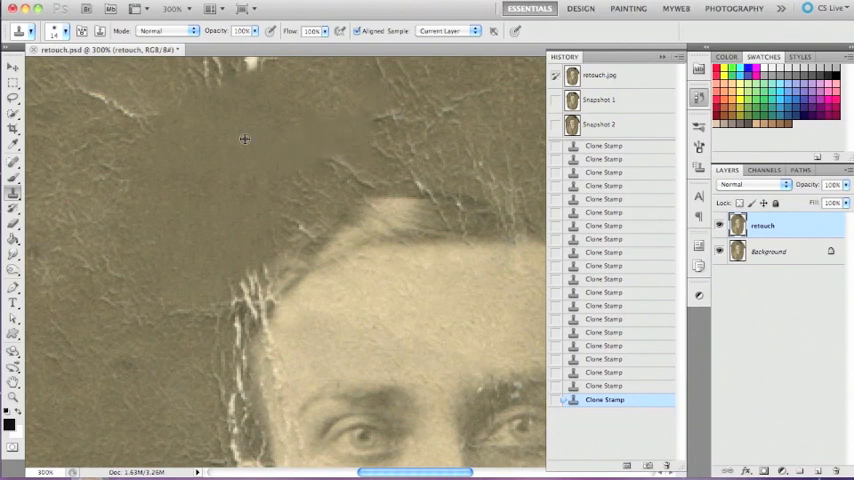
mouse_move(504, 210)
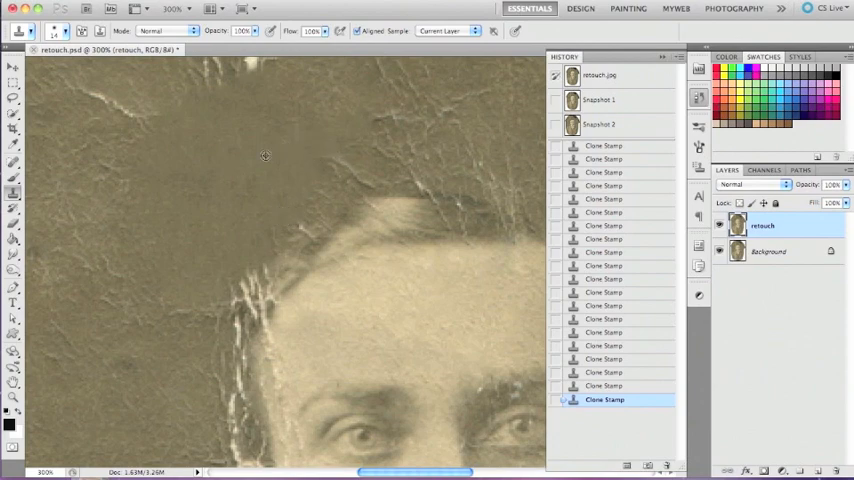
mouse_move(340, 156)
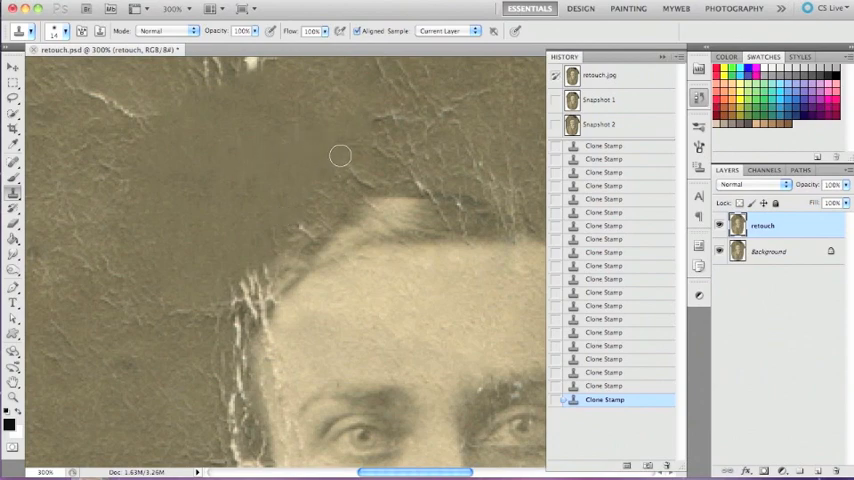
mouse_move(347, 168)
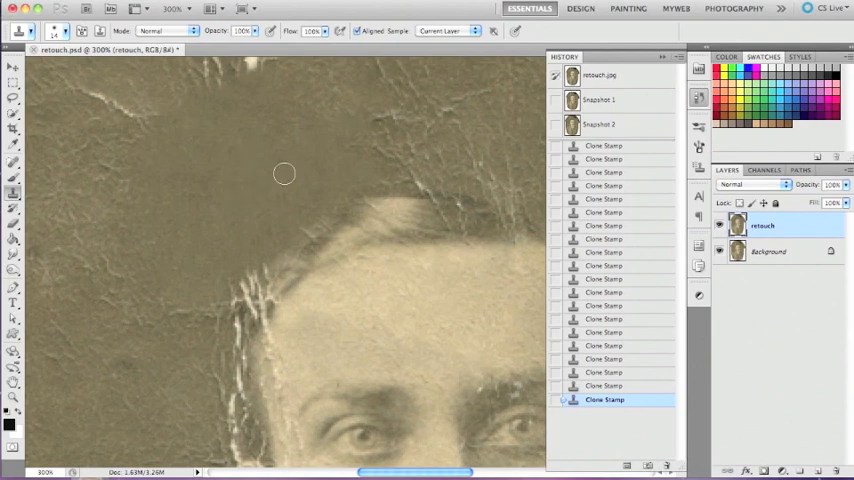
mouse_move(280, 182)
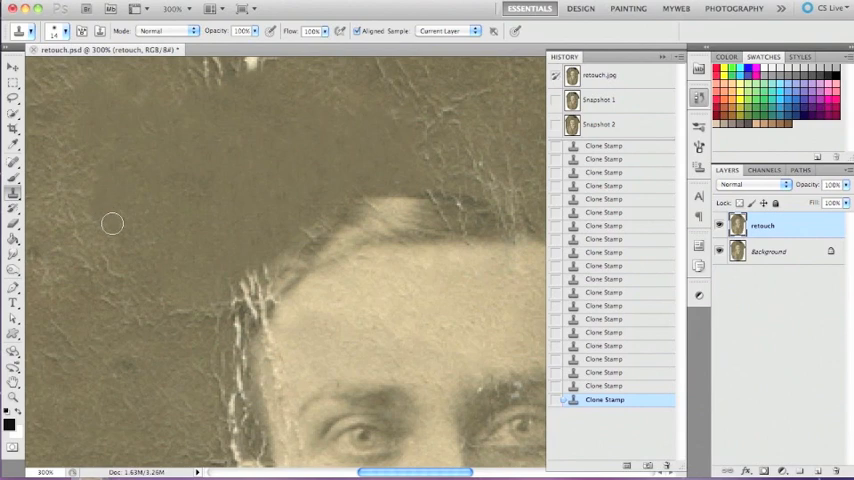
mouse_move(114, 271)
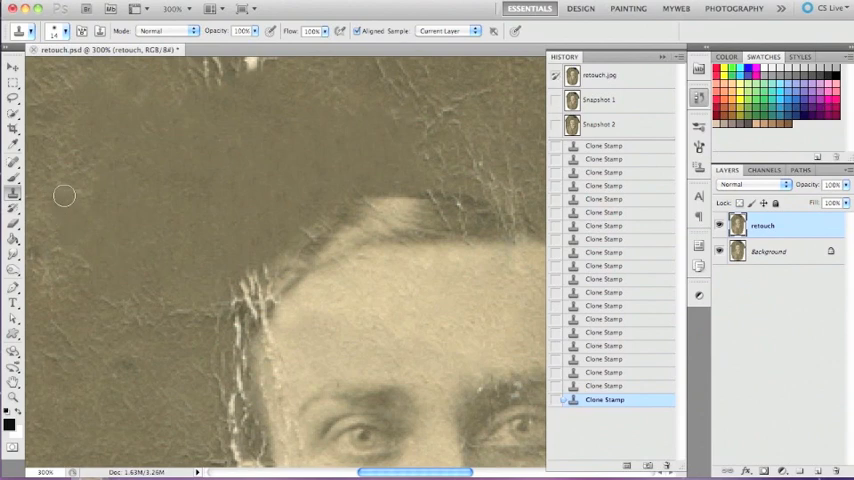
mouse_move(71, 160)
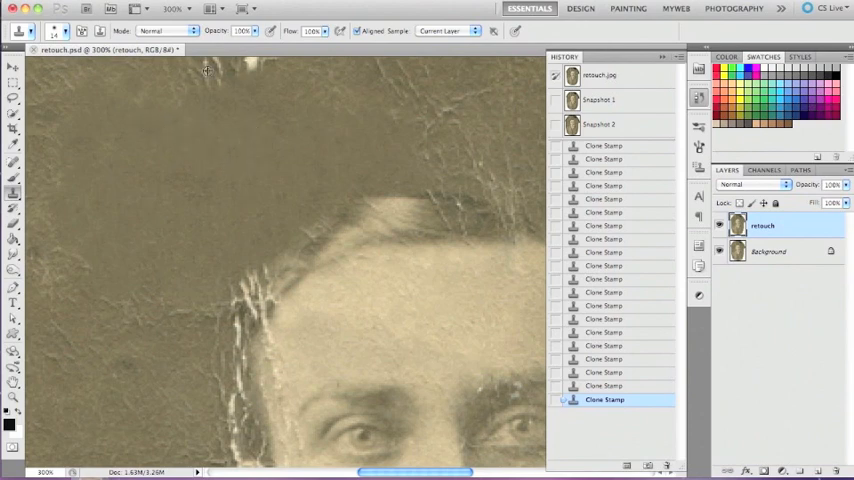
mouse_move(216, 82)
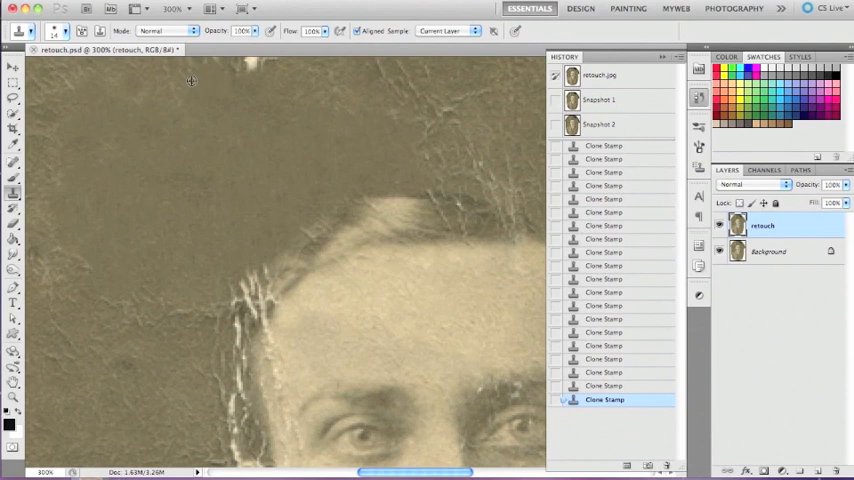
mouse_move(158, 79)
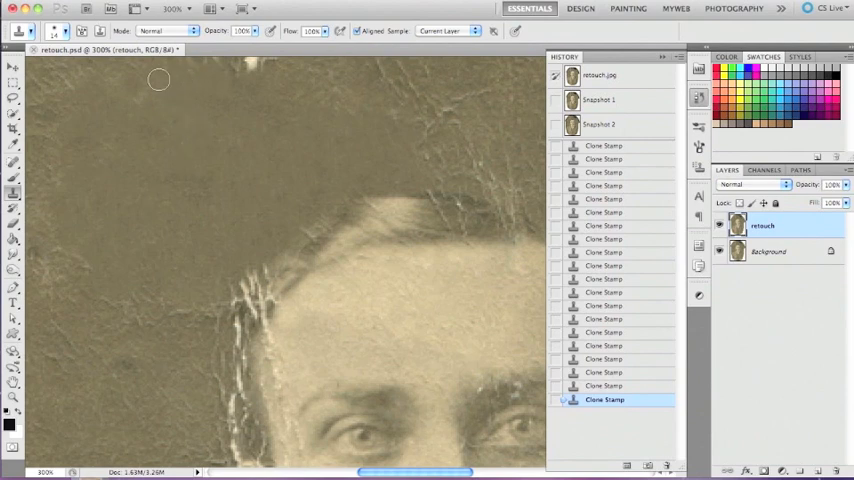